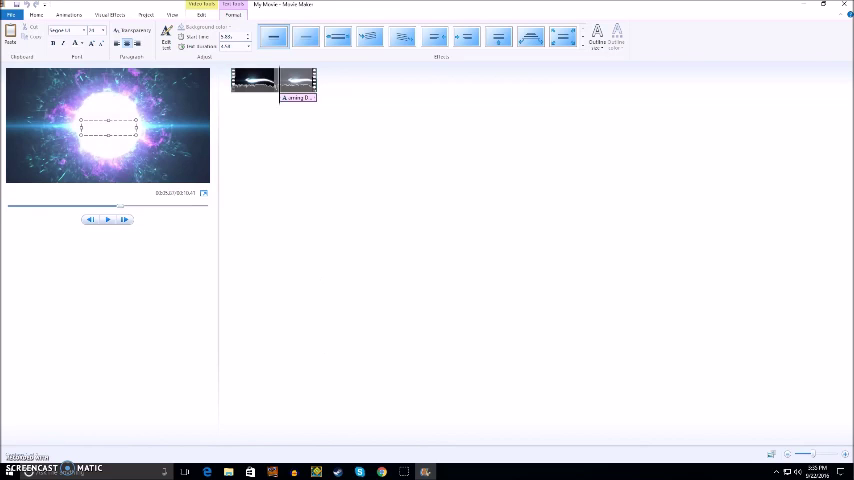
mouse_move(354, 414)
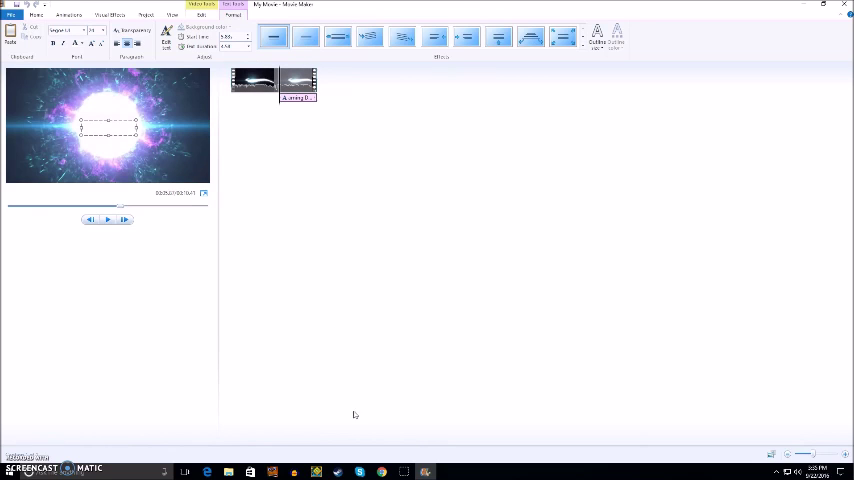
mouse_move(502, 234)
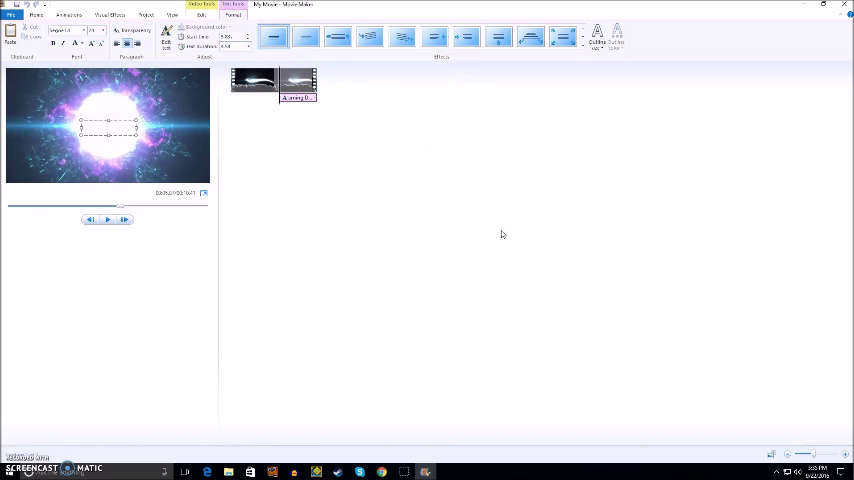
mouse_move(372, 276)
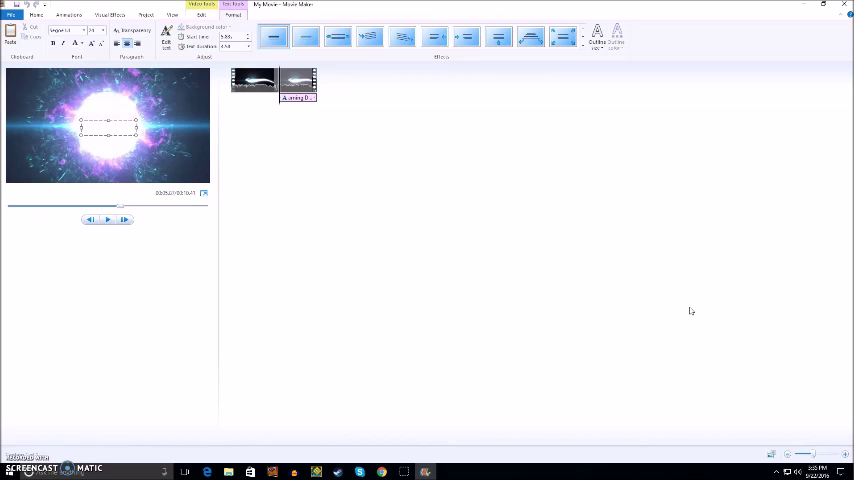
mouse_move(398, 138)
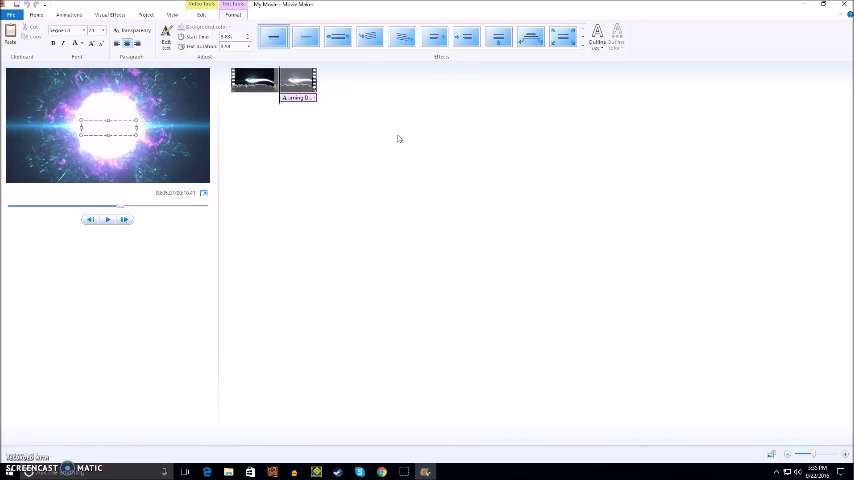
Deselect the title caption so the Home editing tools return in place of Text Tools.
click(36, 16)
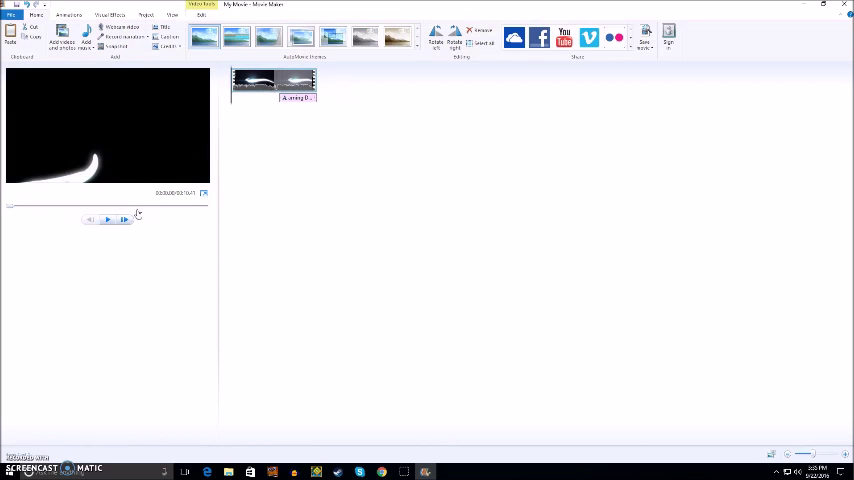
click(108, 220)
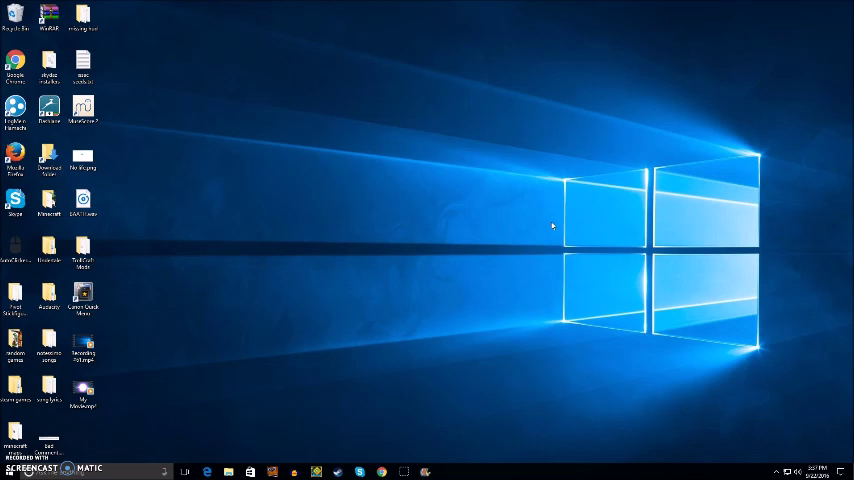
mouse_move(548, 202)
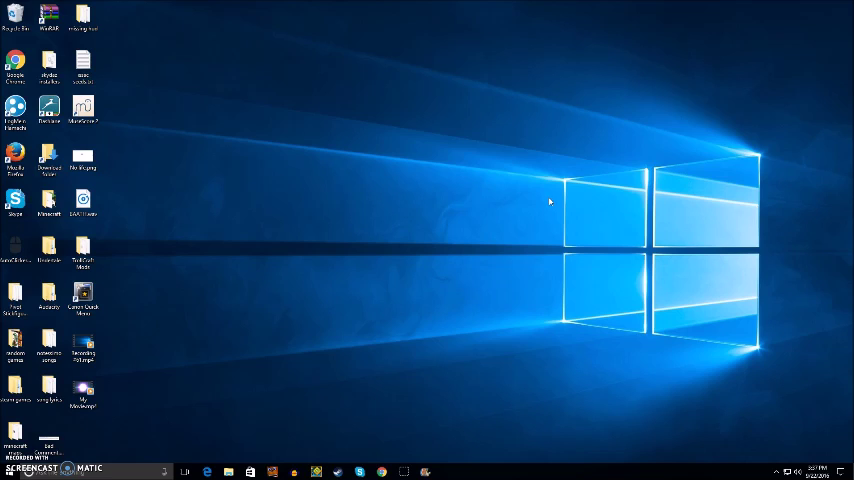
mouse_move(808, 200)
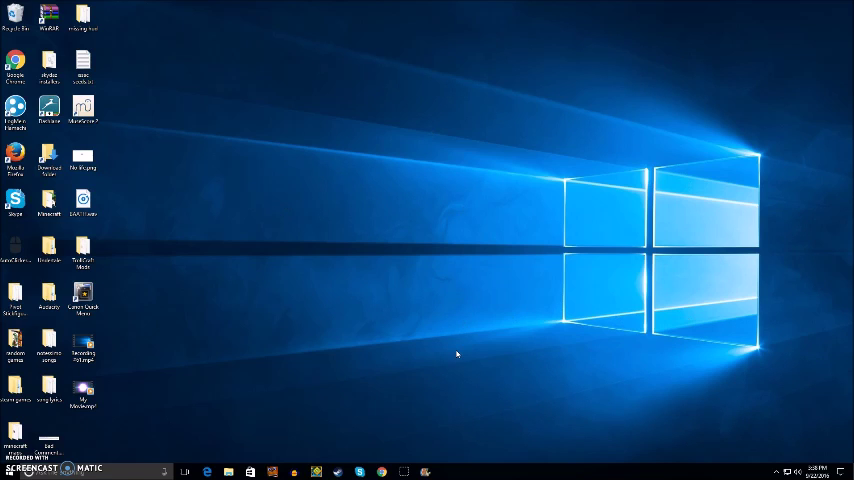
mouse_move(636, 312)
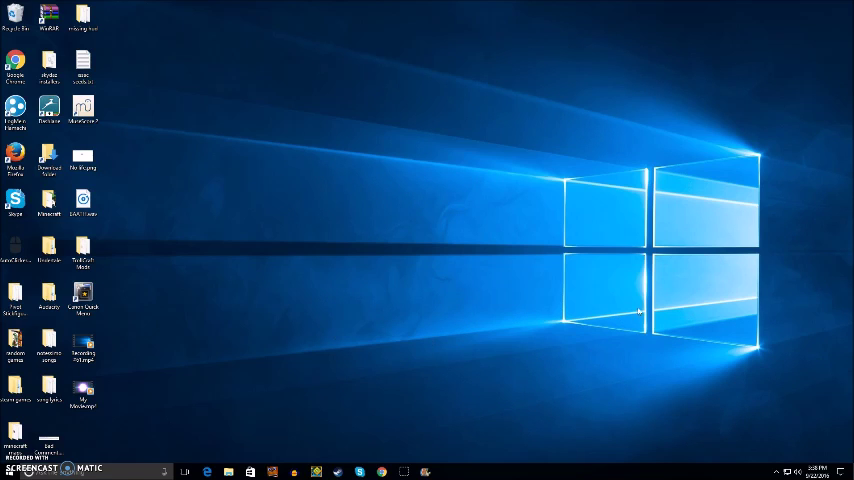
mouse_move(432, 264)
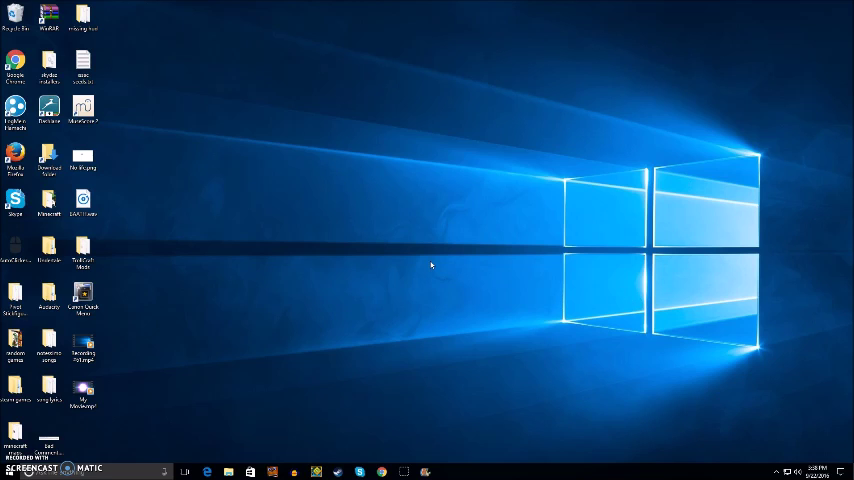
mouse_move(432, 252)
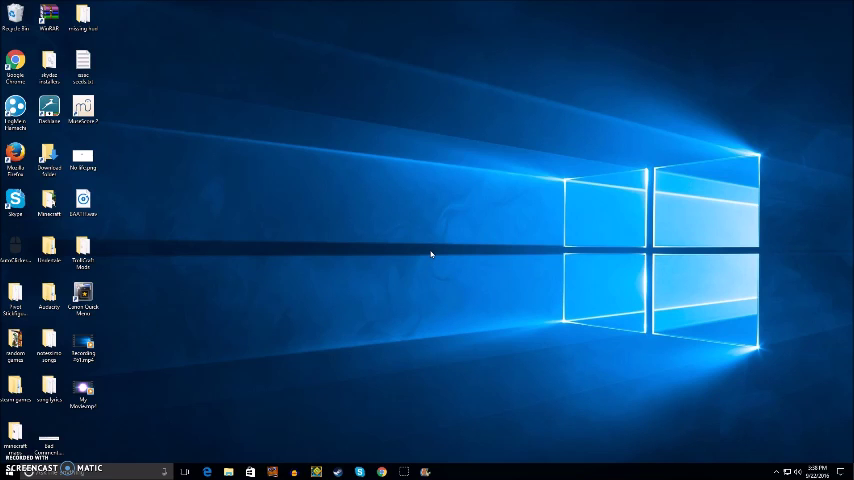